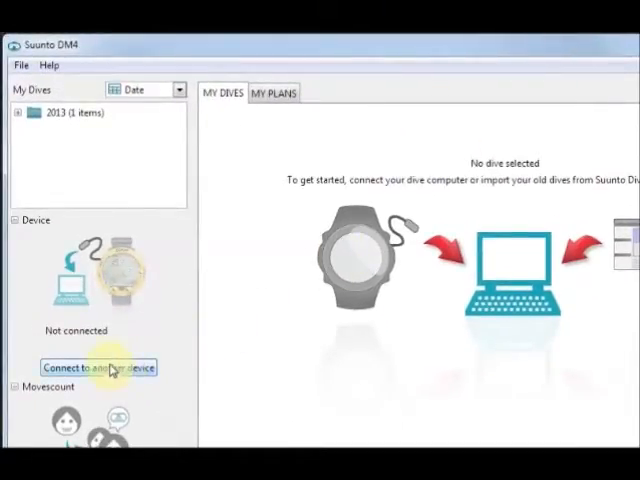
mouse_move(388, 192)
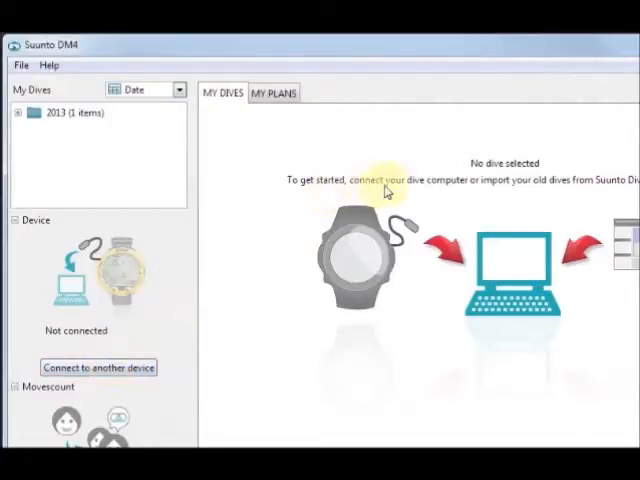
mouse_move(552, 192)
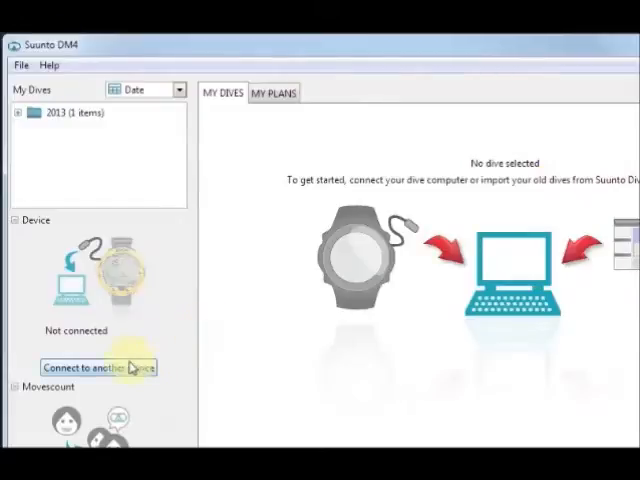
Step: Choose 'Connect to another device' to reach the dive computer model selection
click(98, 366)
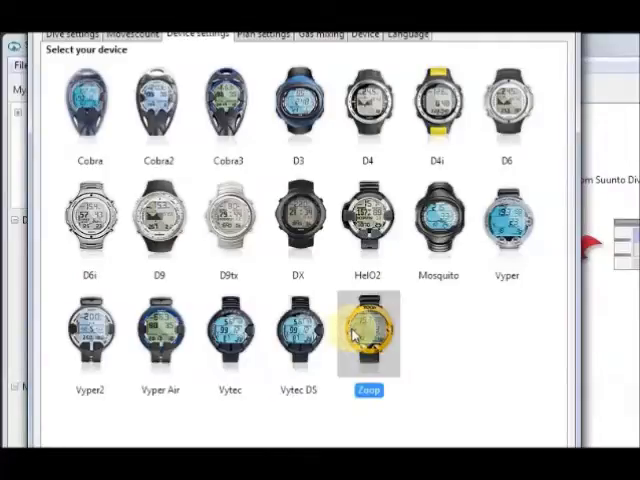
Step: Review the Dive planning, Gas mixing and Device tabs, then close settings without connecting a device
click(262, 32)
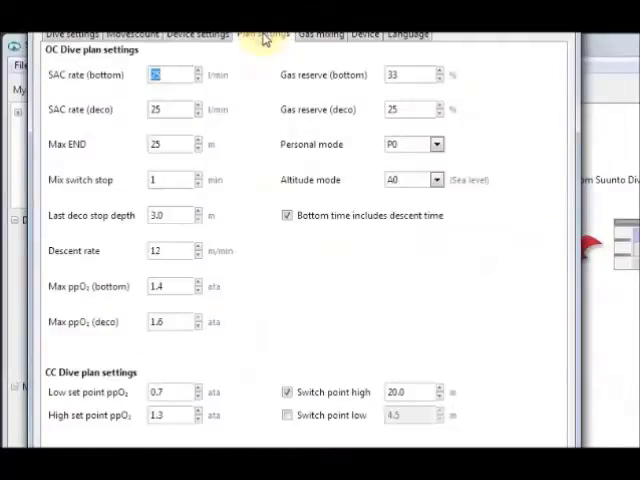
click(318, 32)
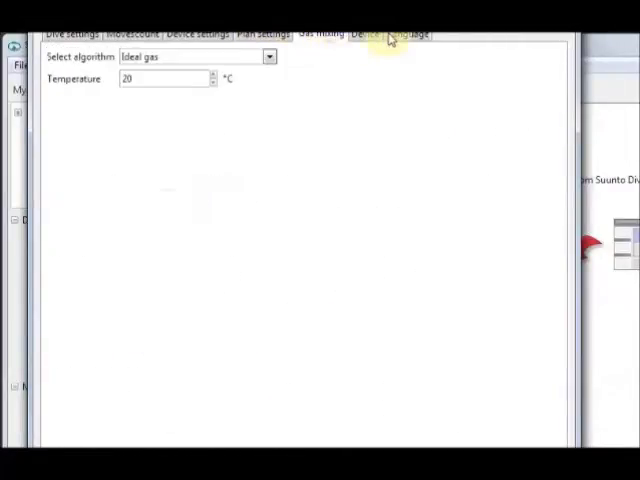
click(364, 32)
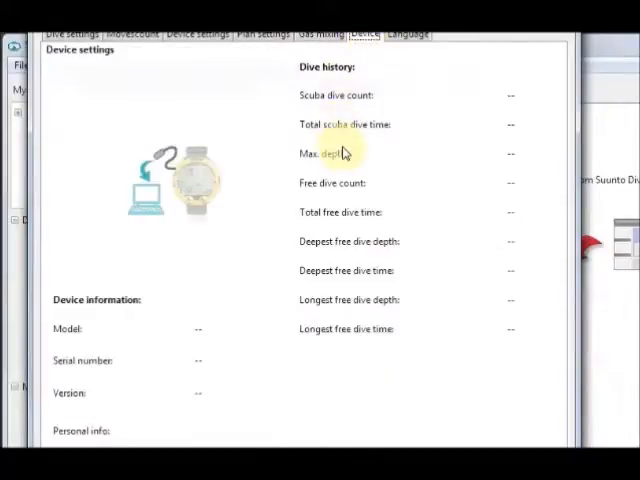
click(264, 32)
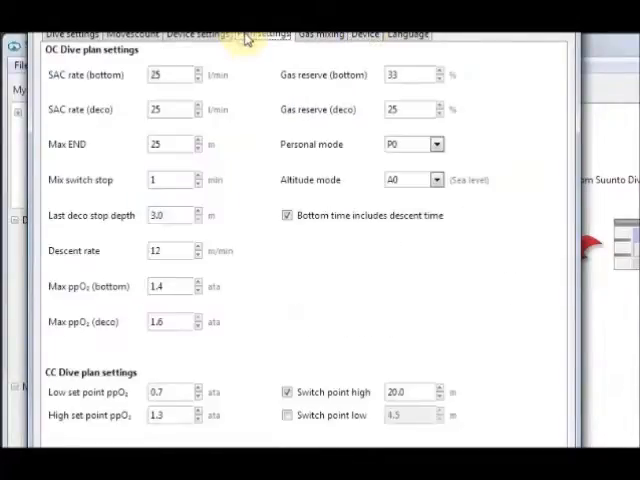
click(210, 34)
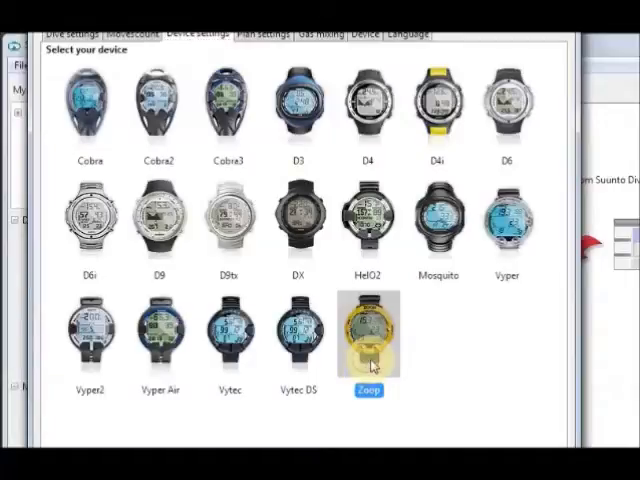
click(368, 334)
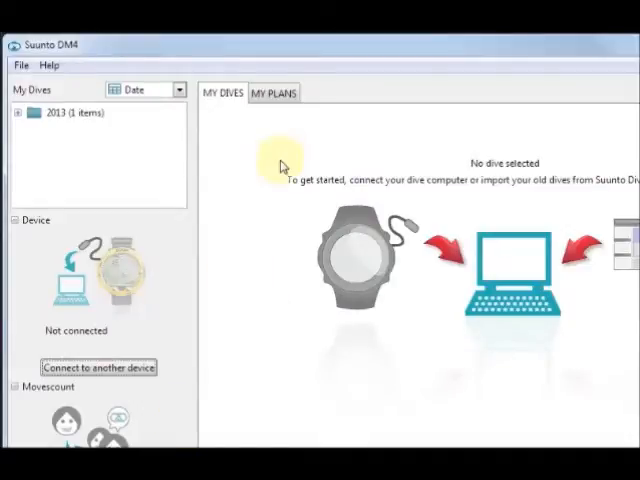
mouse_move(246, 140)
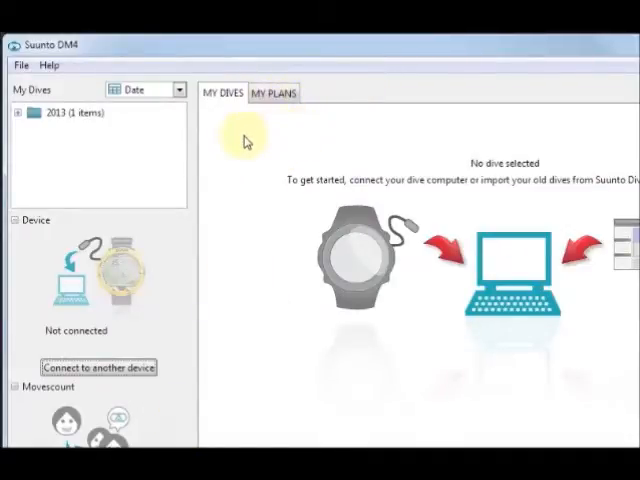
mouse_move(112, 150)
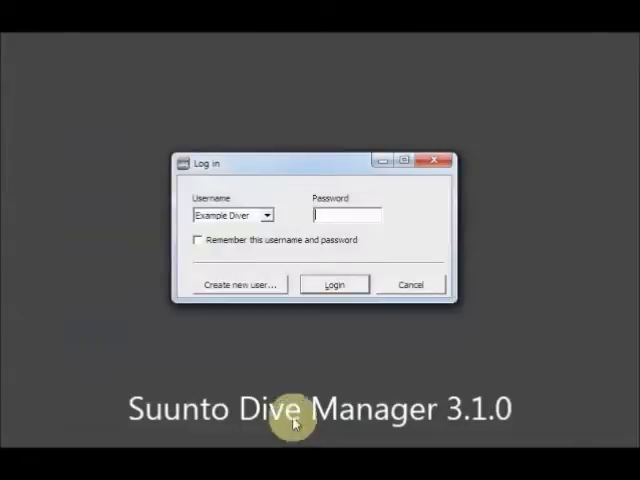
Step: Log in as the example diver, attempt a Zoop download on COM8 USB-SERIAL CH340, and close the wizard after 'device not found'
click(334, 284)
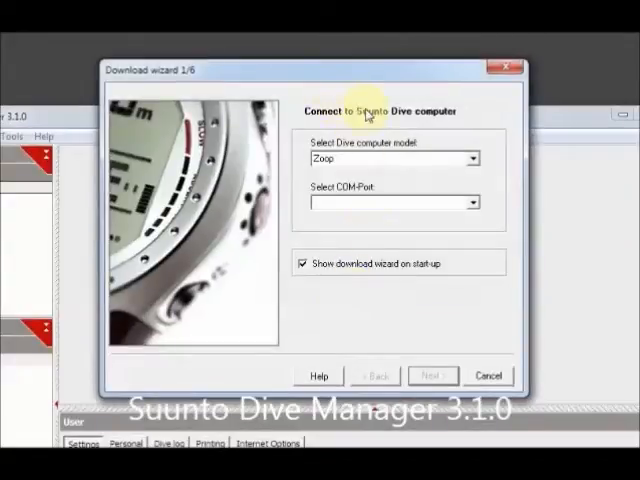
click(476, 202)
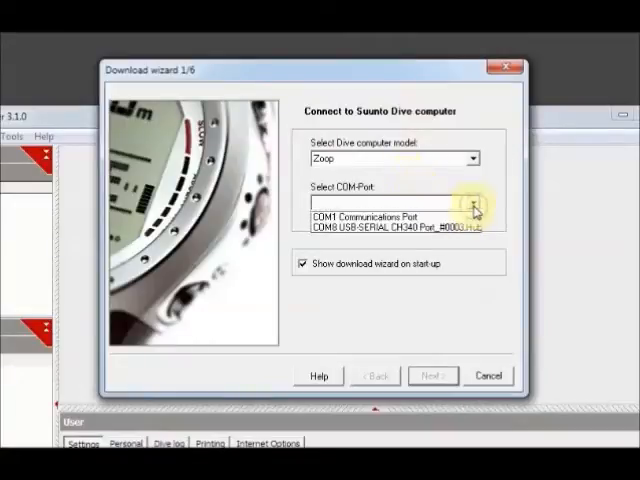
click(390, 224)
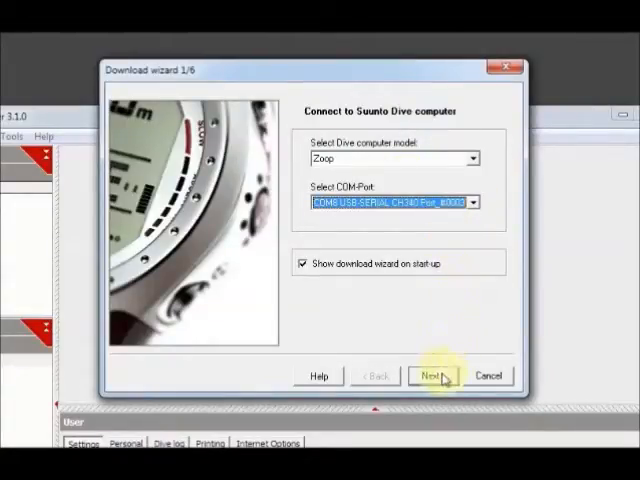
click(434, 376)
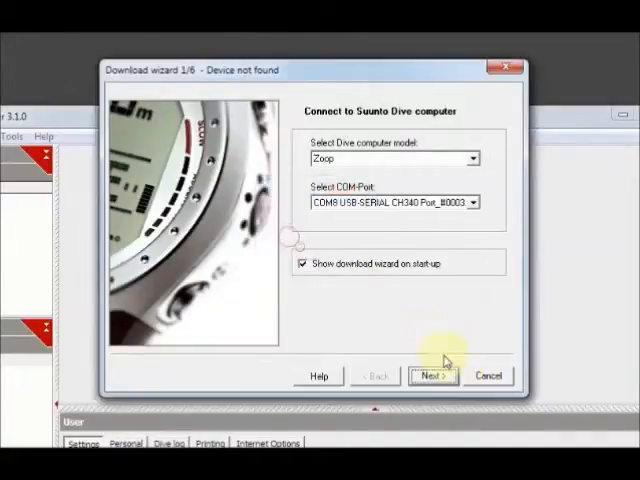
click(488, 376)
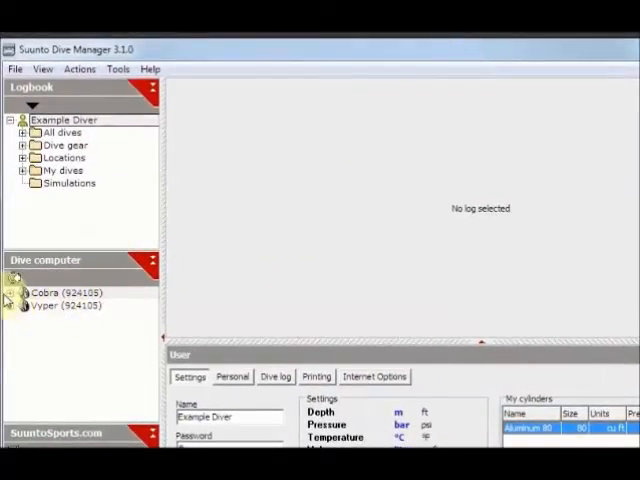
Step: Expand the Cobra's stored dives, view one dive's graph and its Dive details
click(16, 292)
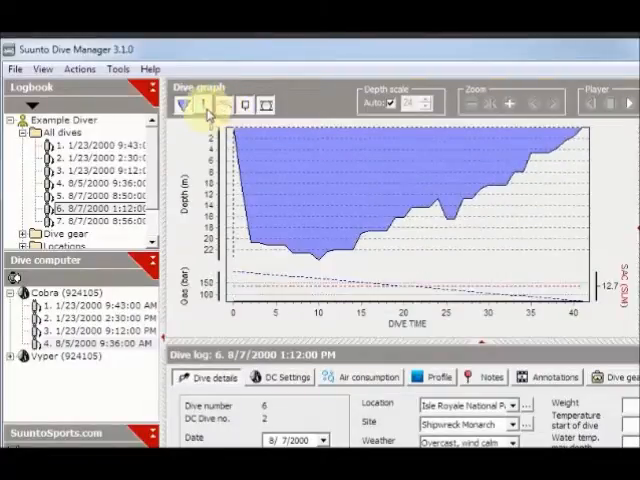
click(188, 104)
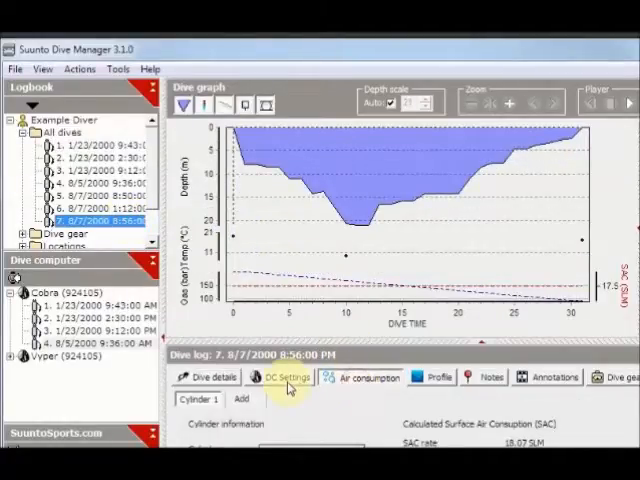
click(204, 376)
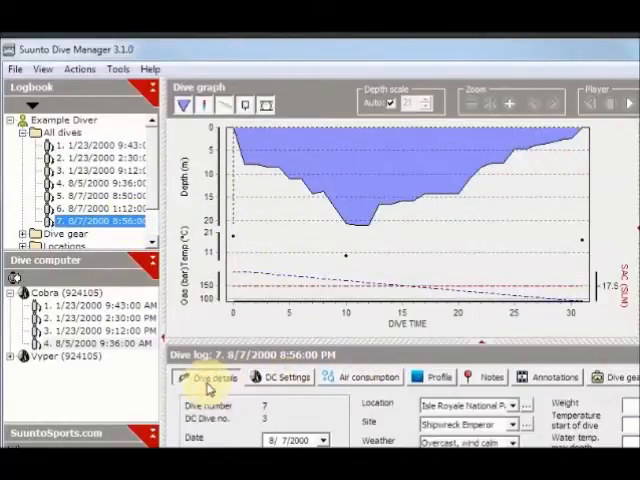
click(552, 376)
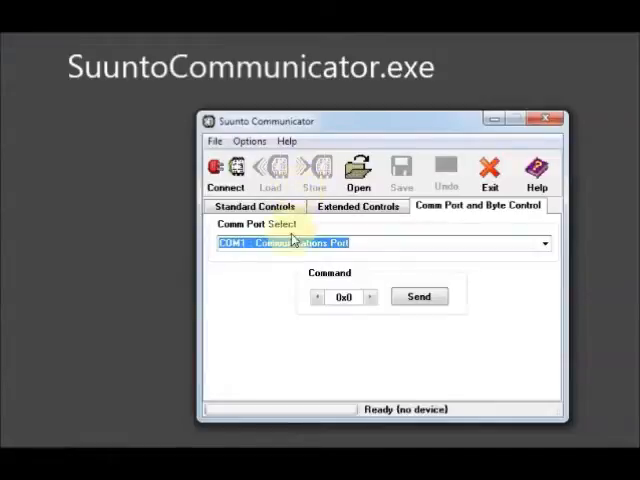
Step: Select COM8 USB-SERIAL CH340 and attempt to connect, which reports device not open
click(544, 242)
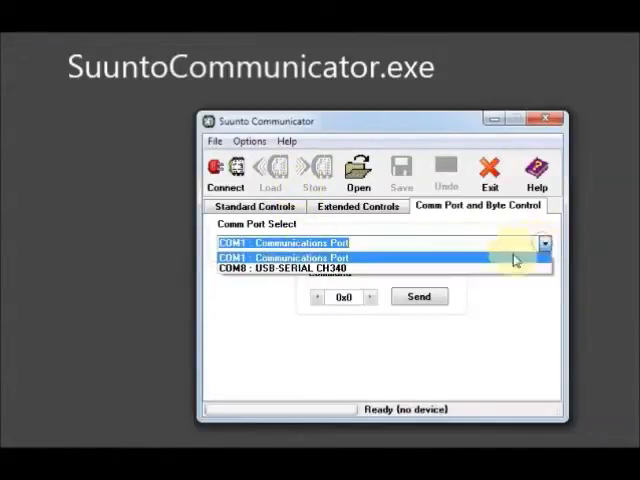
click(300, 270)
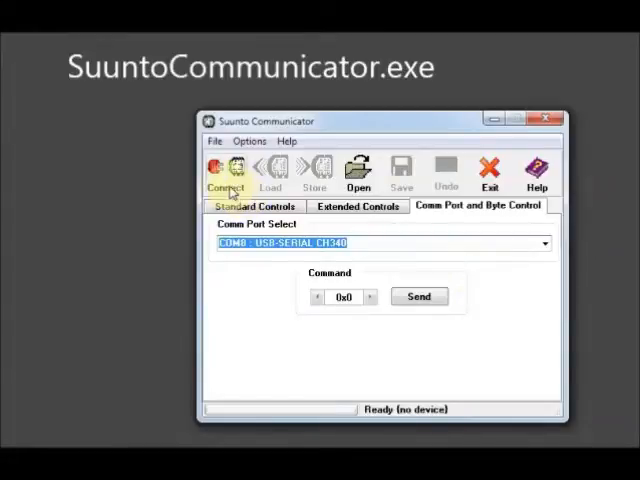
click(224, 170)
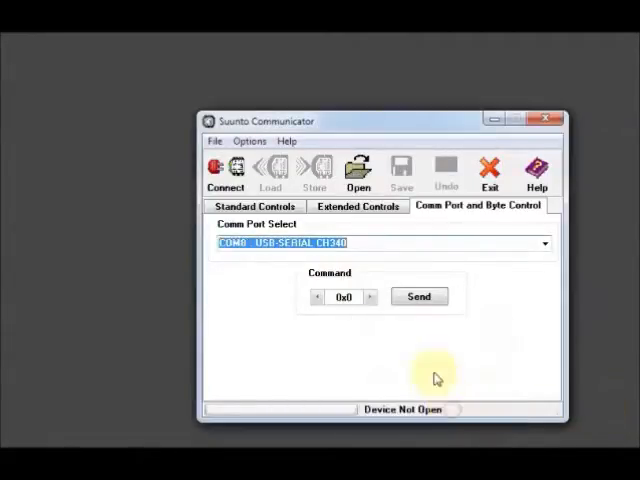
click(248, 140)
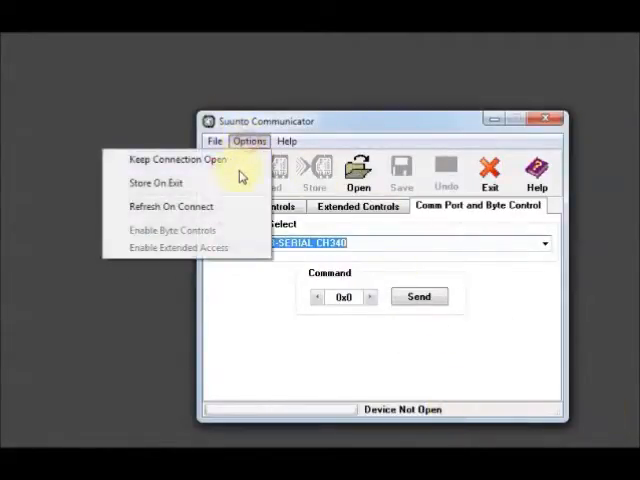
click(214, 140)
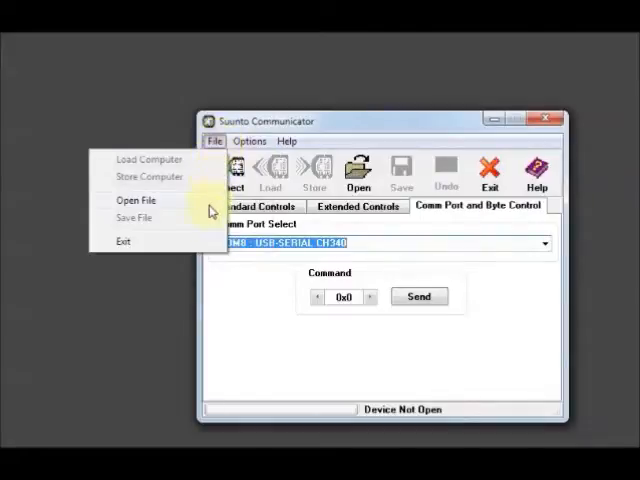
click(252, 140)
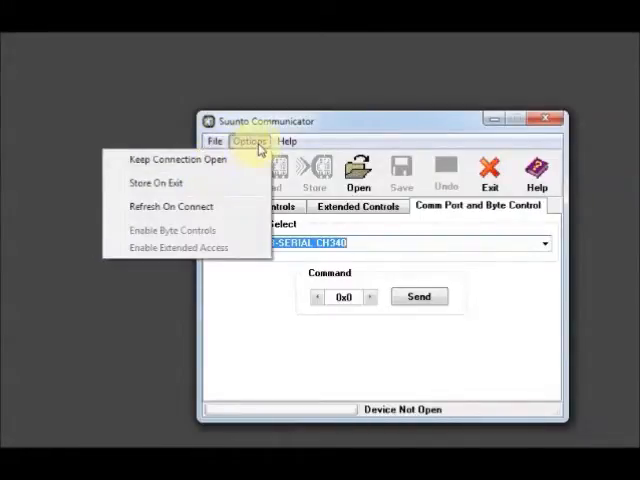
click(288, 140)
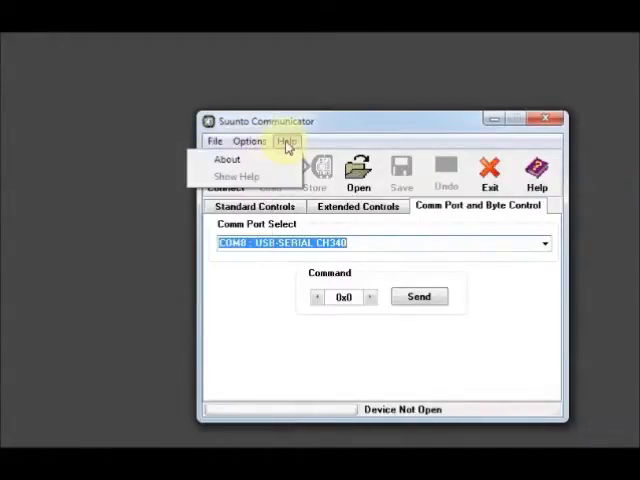
click(228, 158)
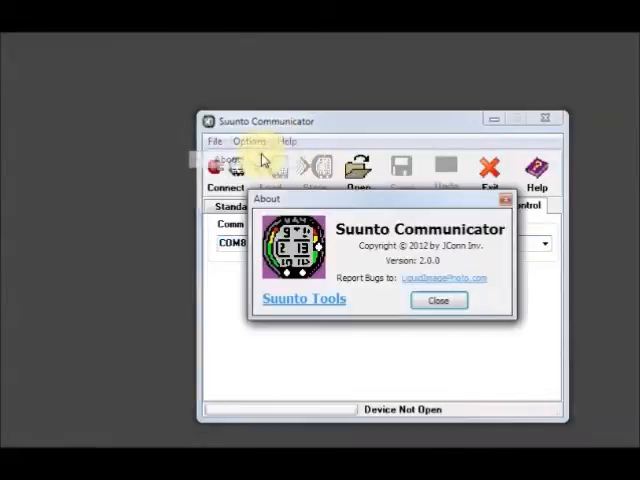
mouse_move(438, 300)
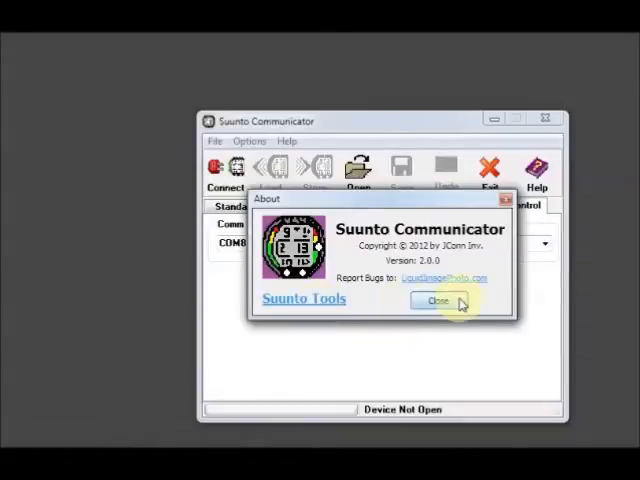
click(438, 302)
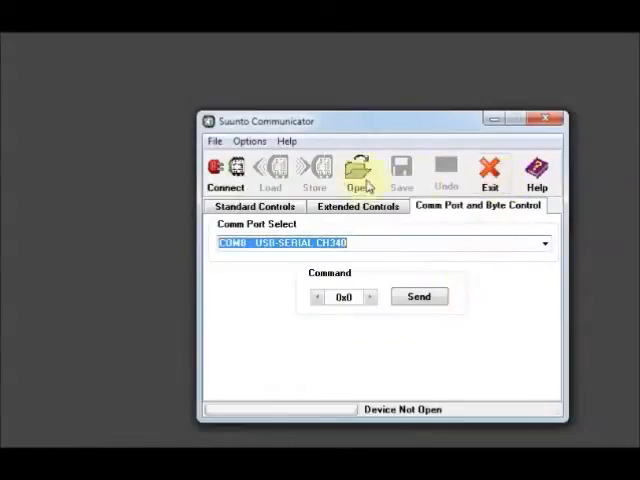
click(356, 206)
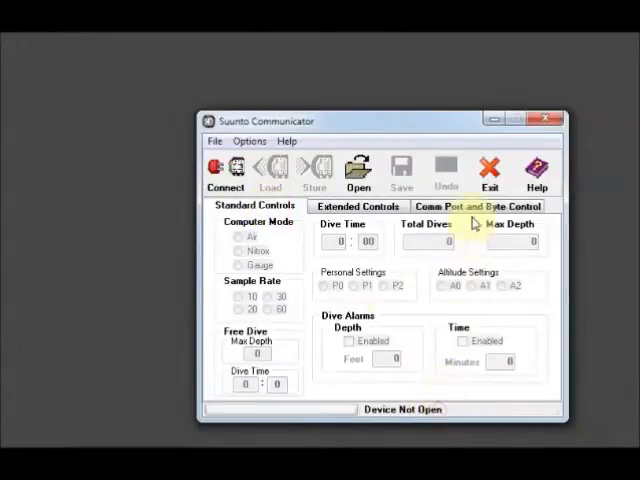
click(480, 206)
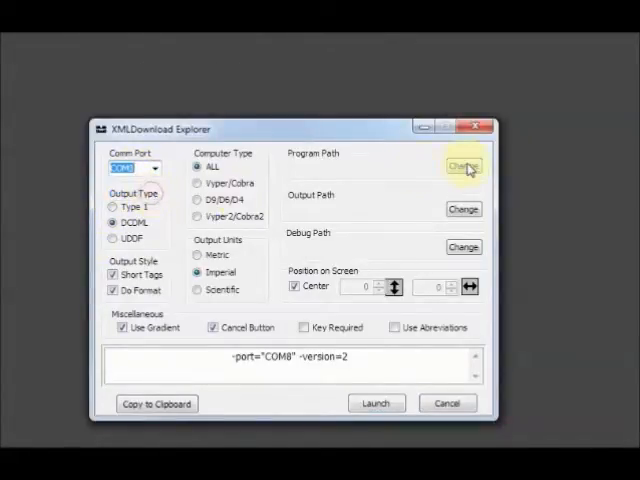
Step: Set the program path to SuuntoXML.exe, choose Metric output units, and launch the download on COM8
click(464, 166)
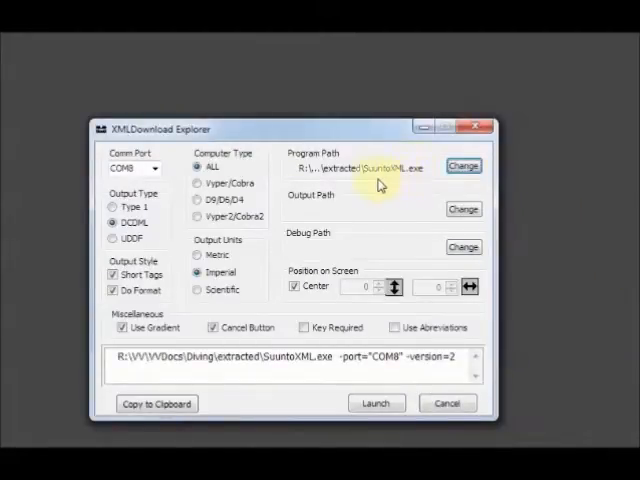
mouse_move(410, 190)
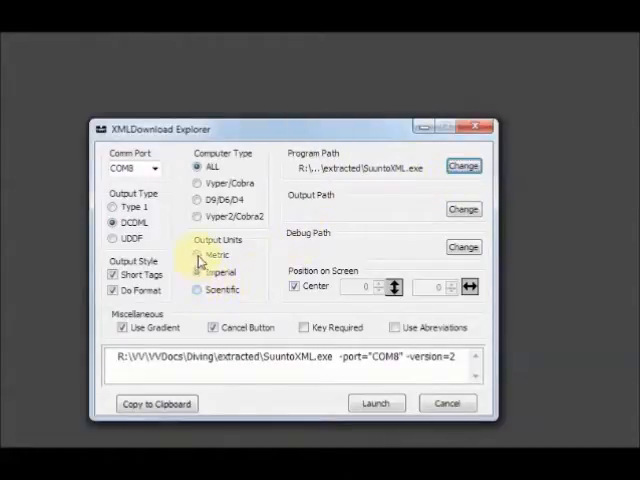
click(196, 254)
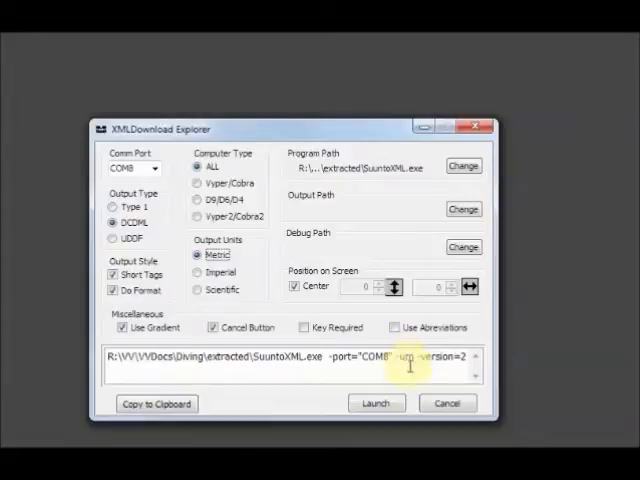
click(376, 404)
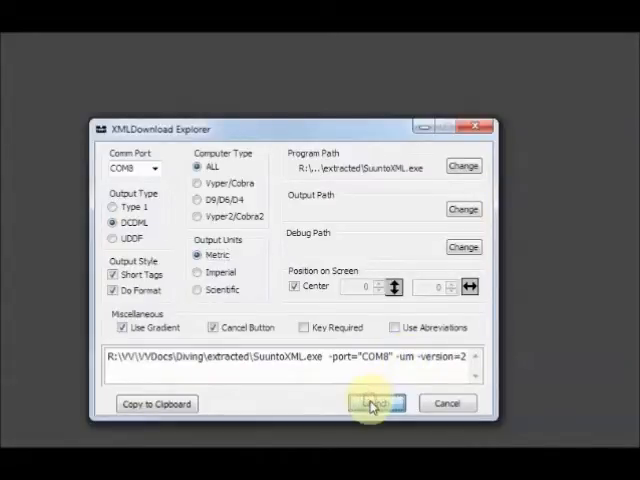
click(376, 404)
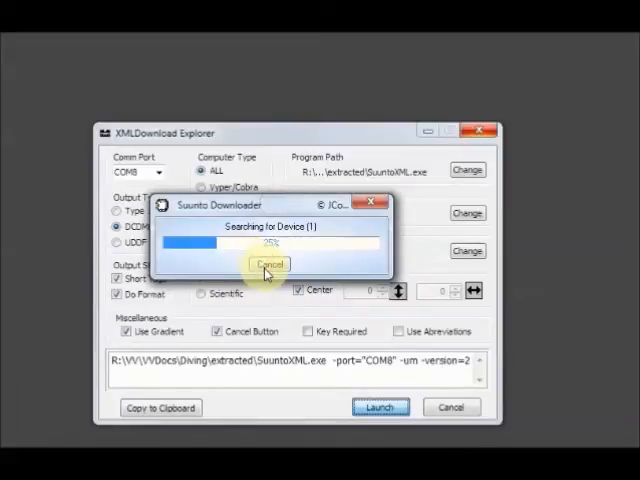
Step: Cancel the device search and dismiss the Suunto Downloader dialog
click(268, 264)
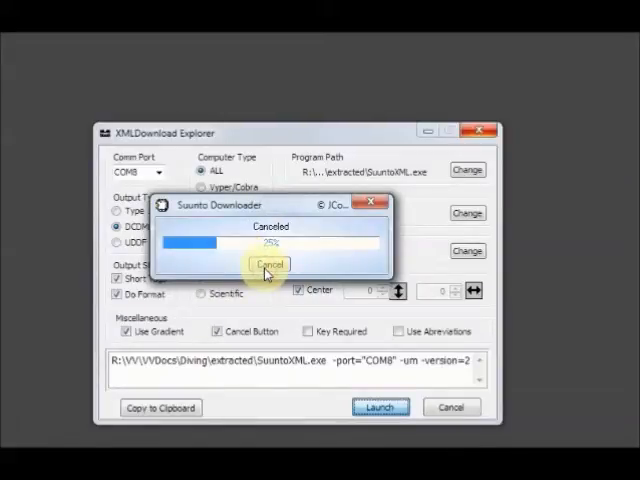
click(268, 264)
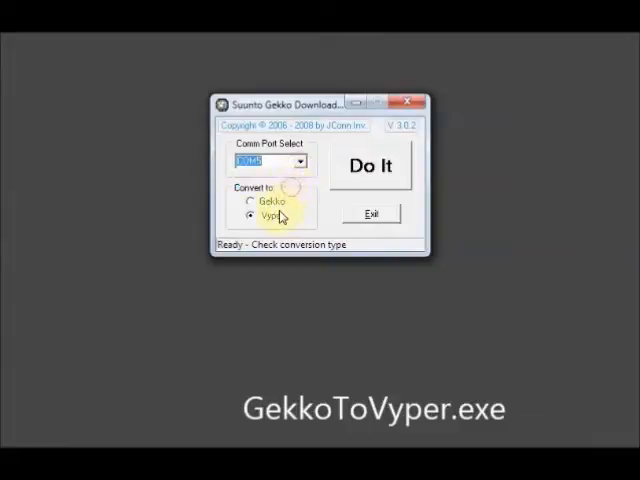
Step: Run the Convert to Gekko procedure on COM5 until Finished, then exit the tool
click(248, 200)
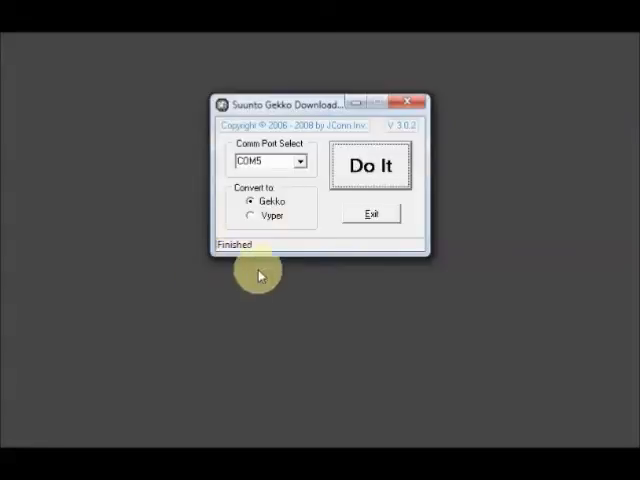
click(254, 216)
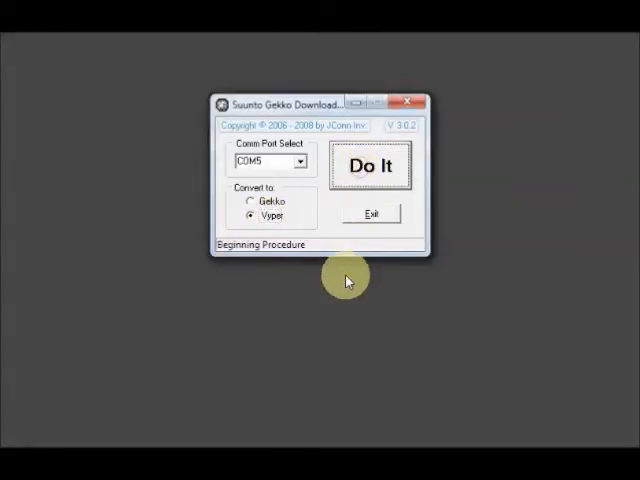
click(368, 164)
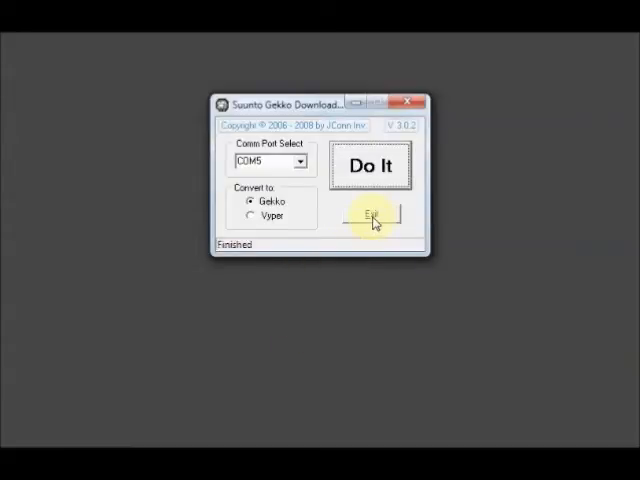
click(372, 212)
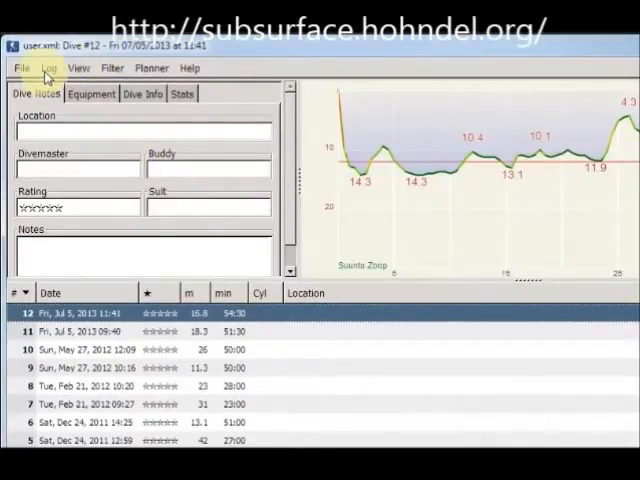
Step: Start Download From Dive Computer for the Suunto Zoop on COM5 and cancel after the import error
click(48, 68)
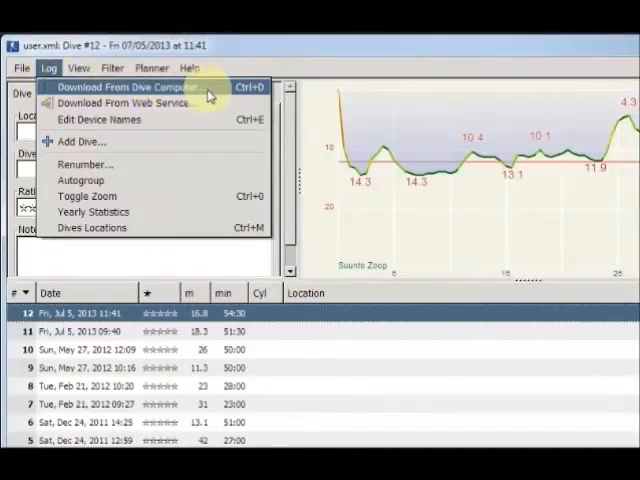
click(136, 88)
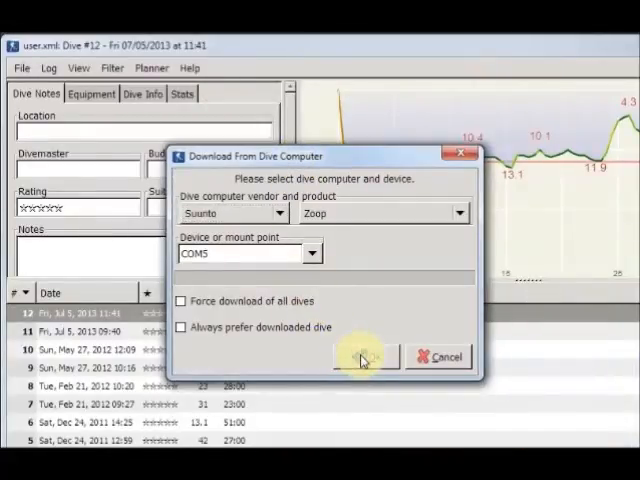
click(362, 356)
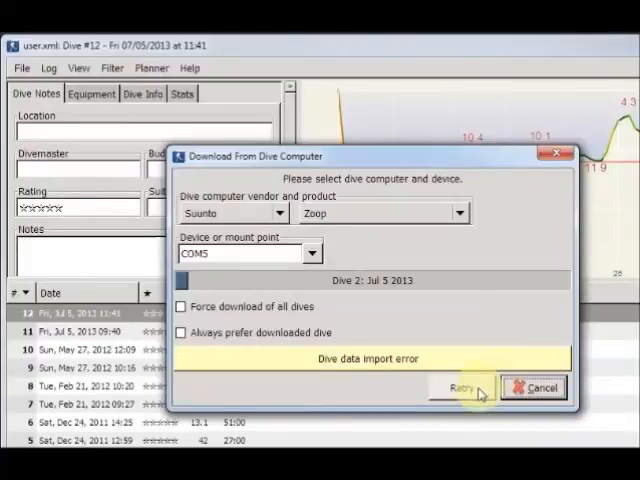
click(460, 388)
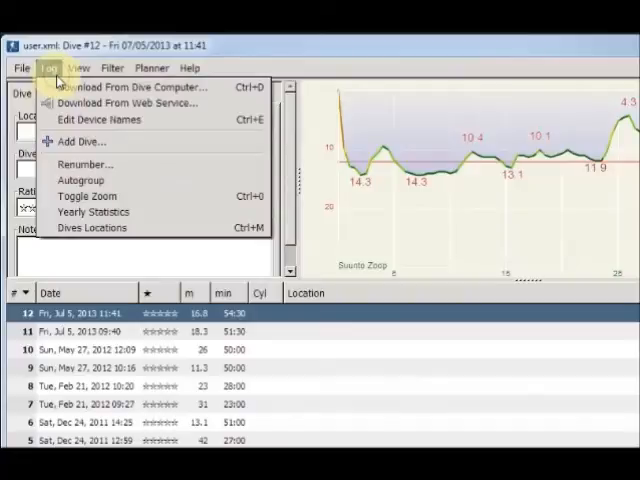
click(76, 68)
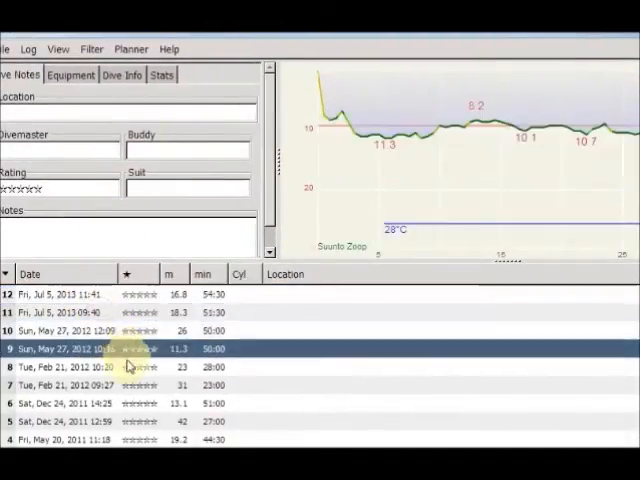
Step: Select another dive and review its Equipment, Dive Info and Stats
click(64, 332)
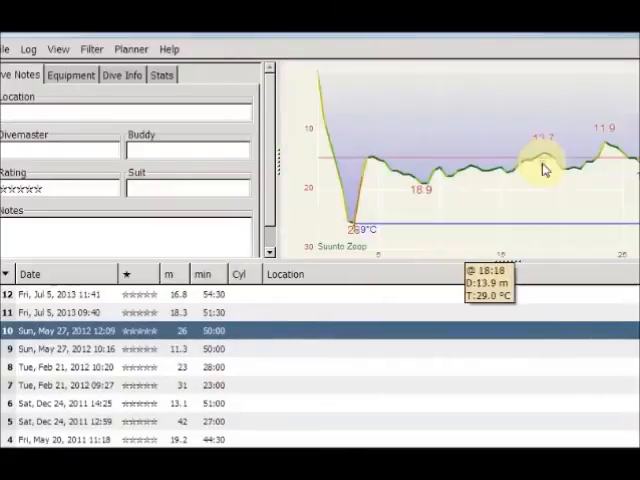
click(70, 76)
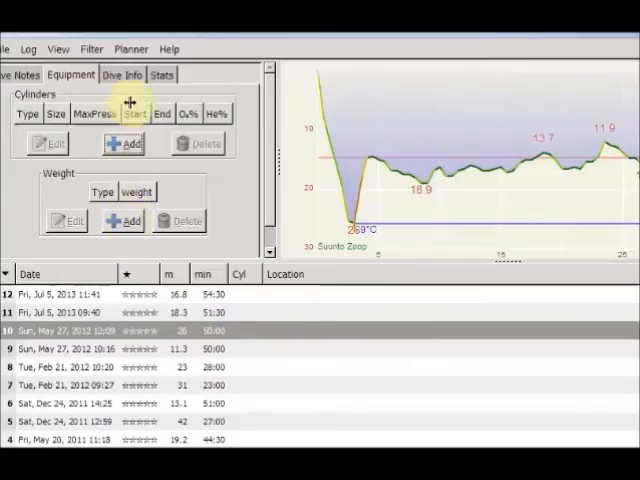
click(122, 74)
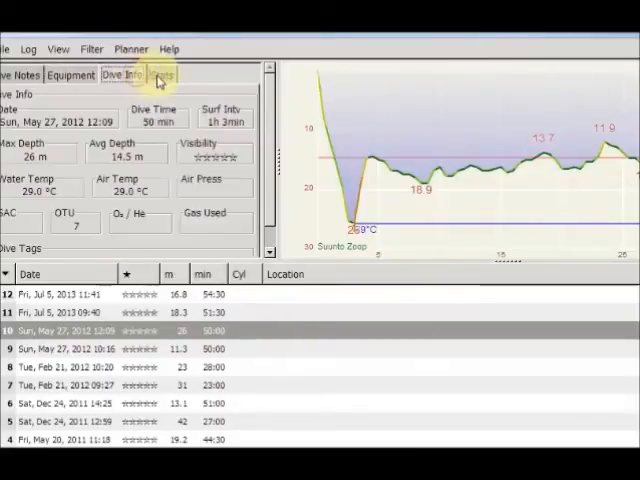
click(158, 74)
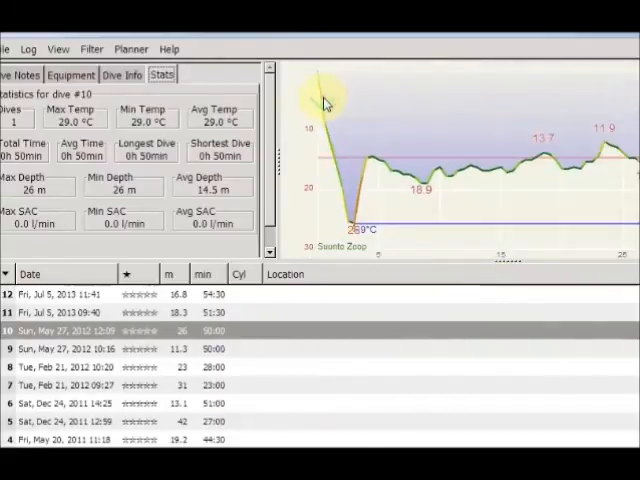
mouse_move(120, 320)
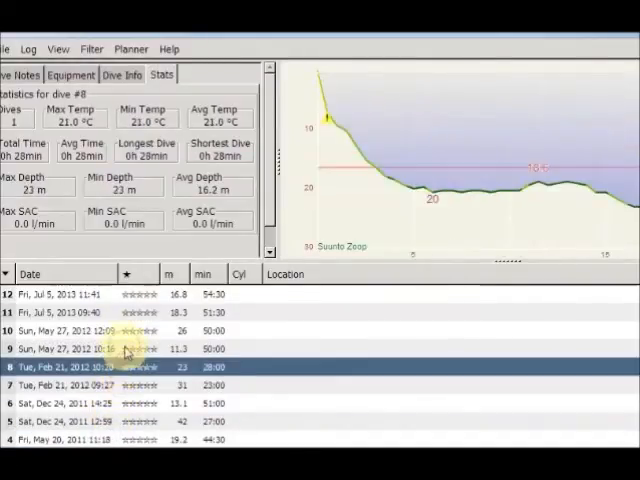
Step: Select a different dive, view its Equipment, and reopen the Log menu
click(70, 332)
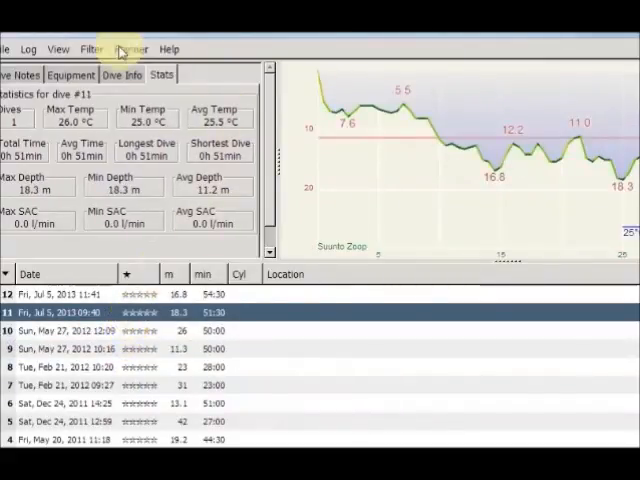
click(72, 76)
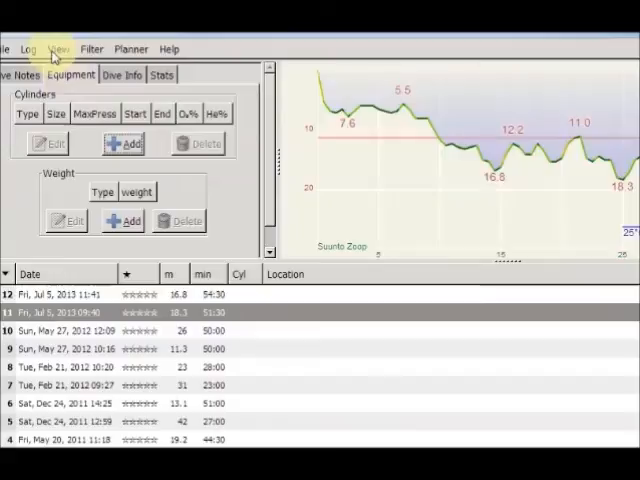
click(28, 48)
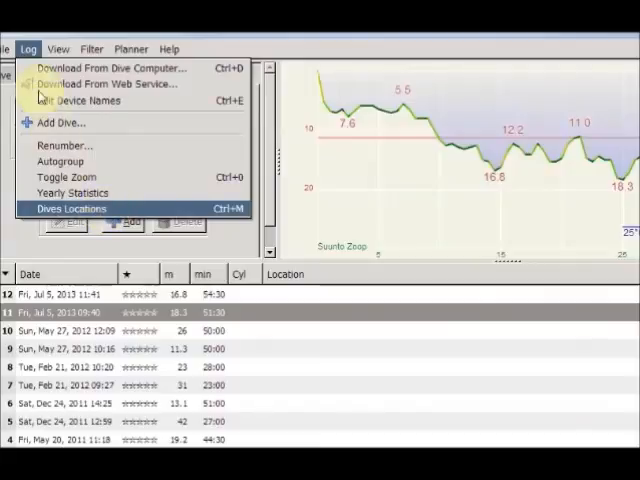
Step: Open Subsurface's Preferences from the File menu
click(8, 48)
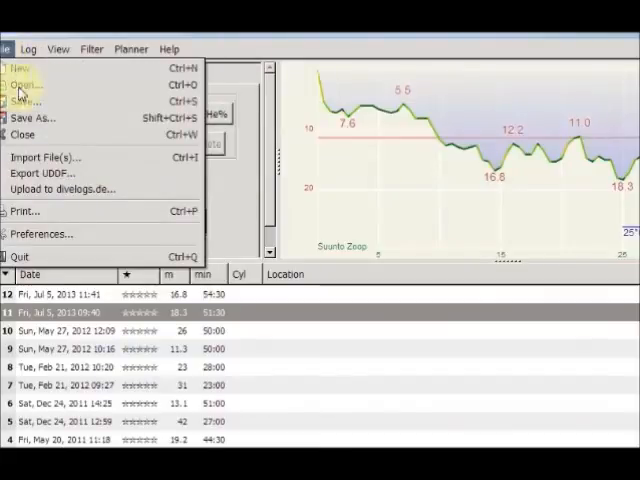
mouse_move(44, 172)
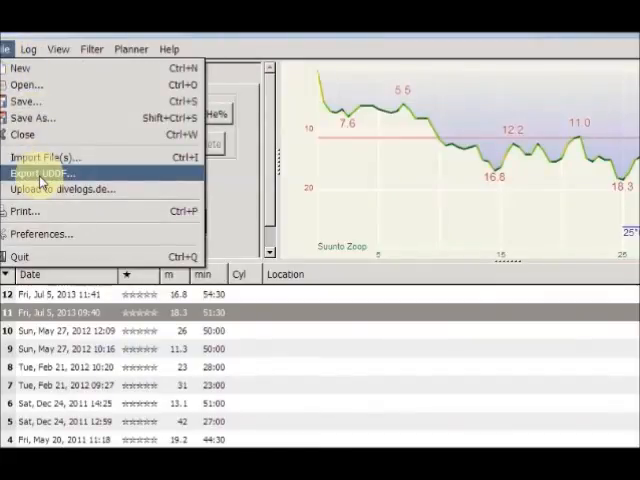
mouse_move(40, 234)
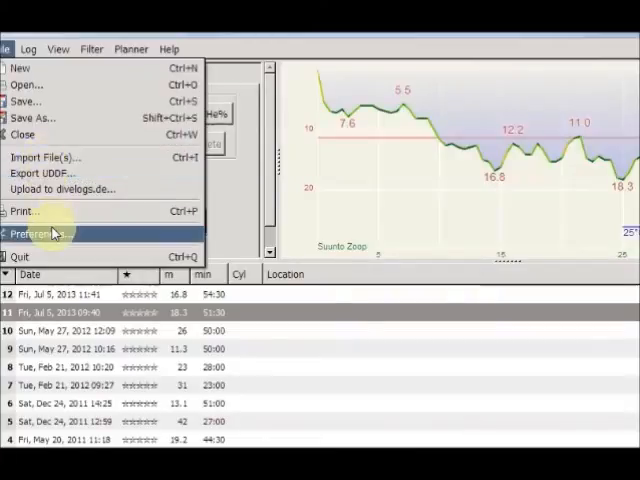
click(38, 232)
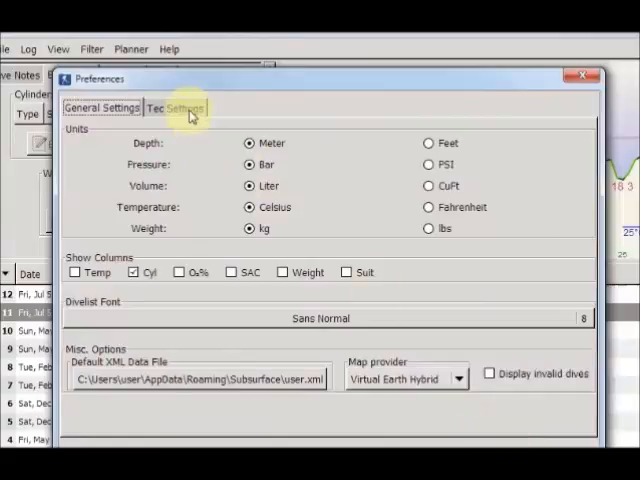
Step: Show the Tec Settings with pO₂, pN₂, pHe graphs and gradient factor options
click(176, 108)
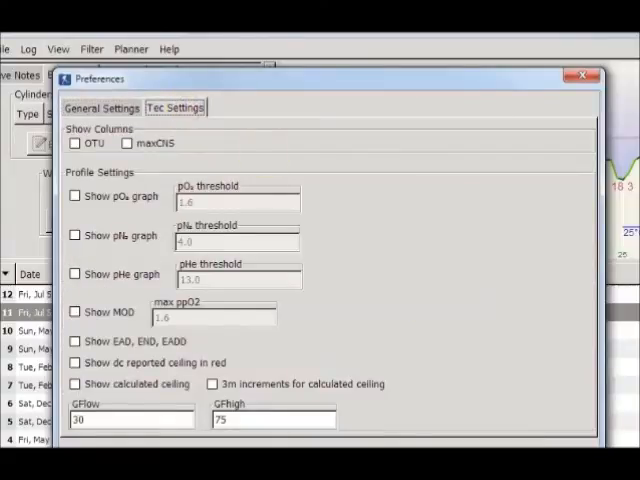